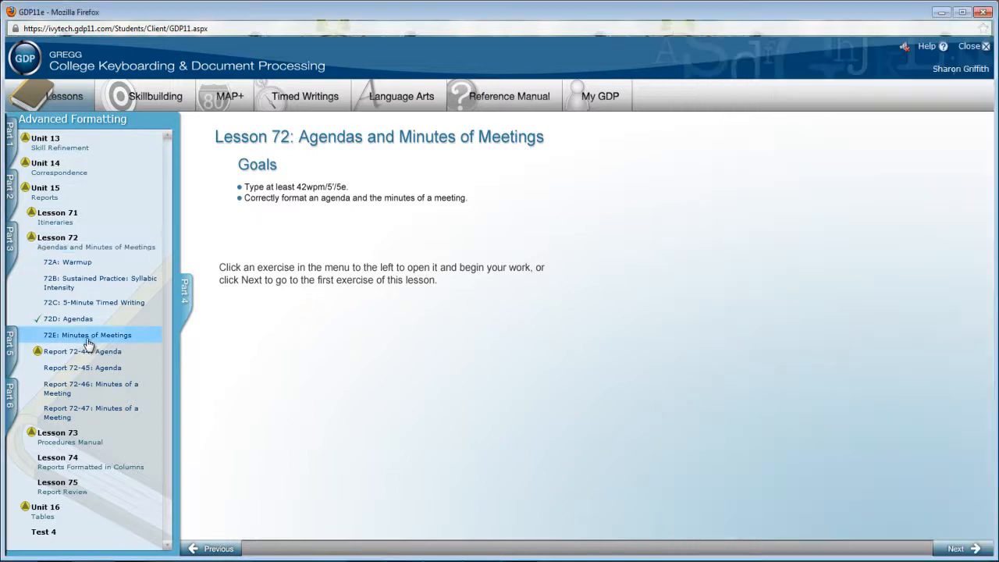
- Go through Lesson 72E Minutes of Meetings to the Report 72-46 assignment page
{"action": "left_click", "coordinate": [90, 334]}
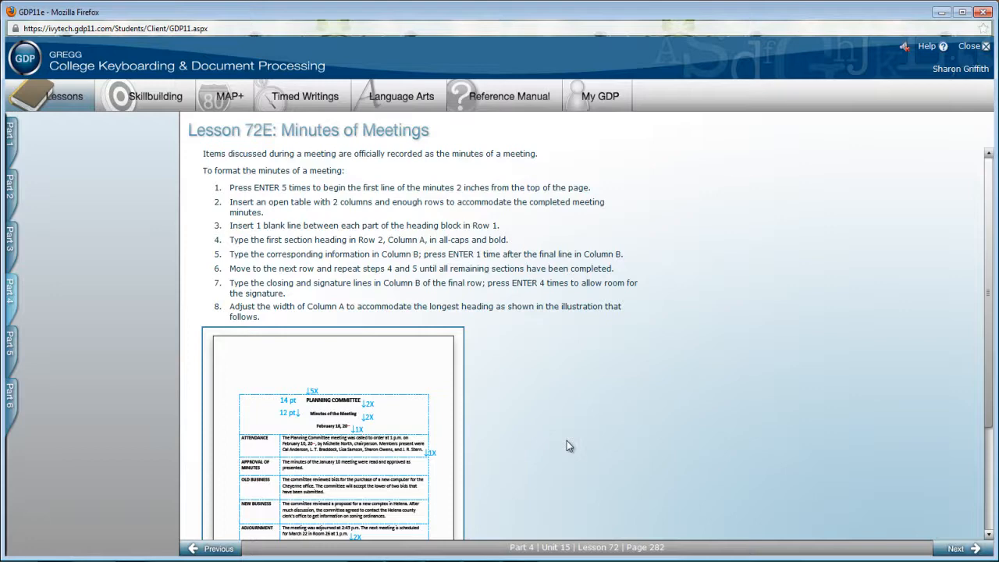
{"action": "mouse_move", "coordinate": [574, 450]}
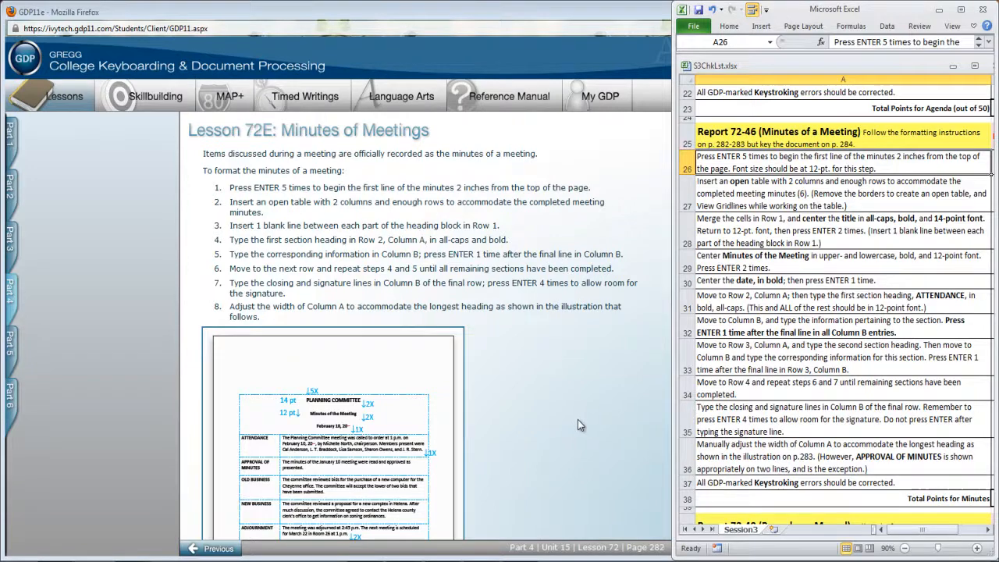
{"action": "left_click", "coordinate": [9, 293]}
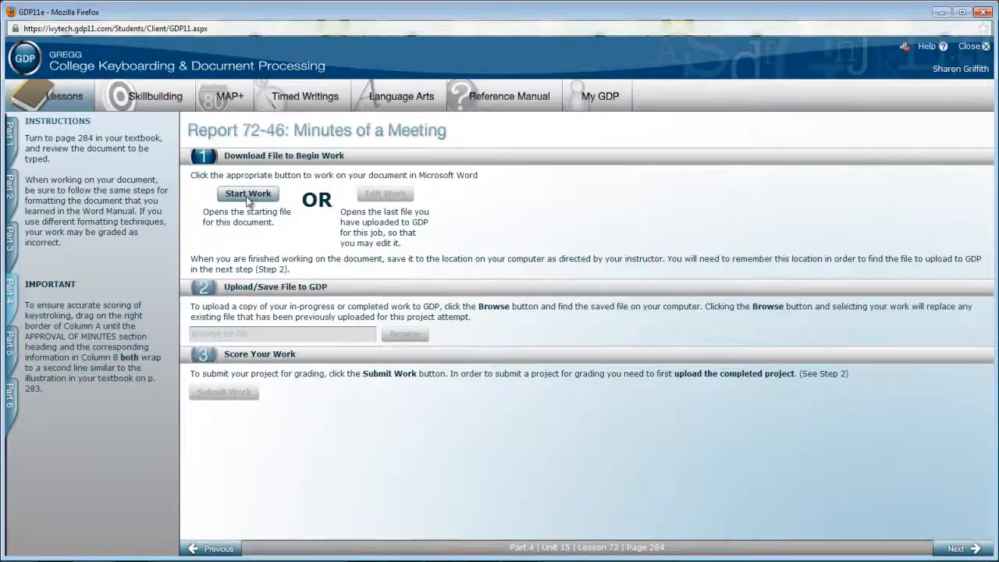
- Start work so the Report 72-46 starting file opens in Word
{"action": "left_click", "coordinate": [248, 194]}
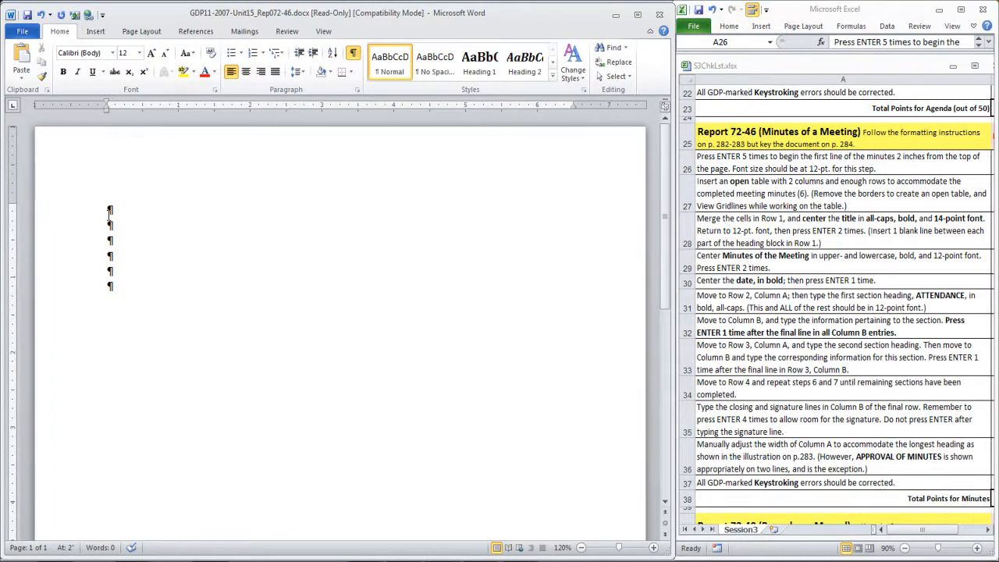
- Insert a two-column, six-row table below the blank paragraphs
{"action": "left_click", "coordinate": [125, 89]}
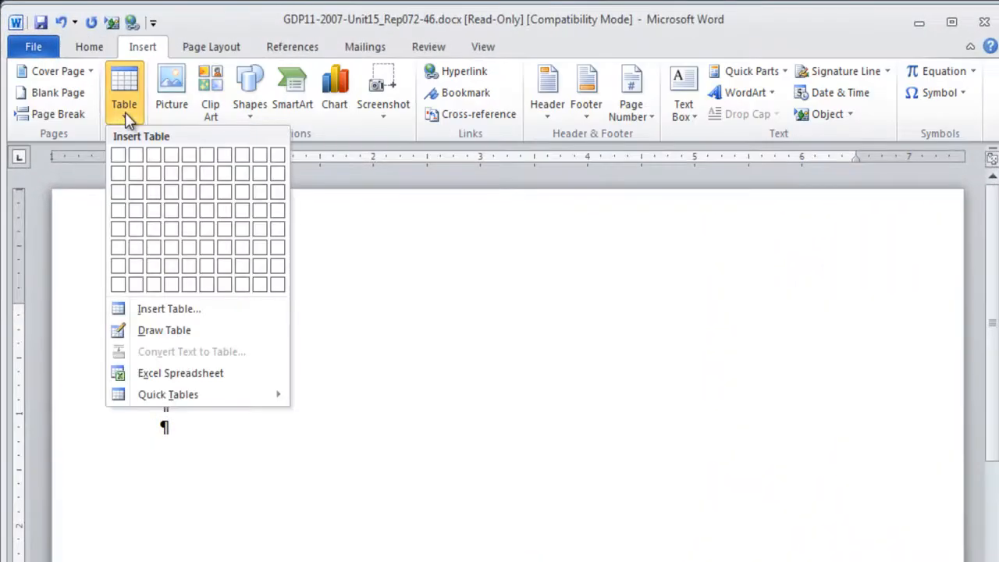
{"action": "mouse_move", "coordinate": [119, 154]}
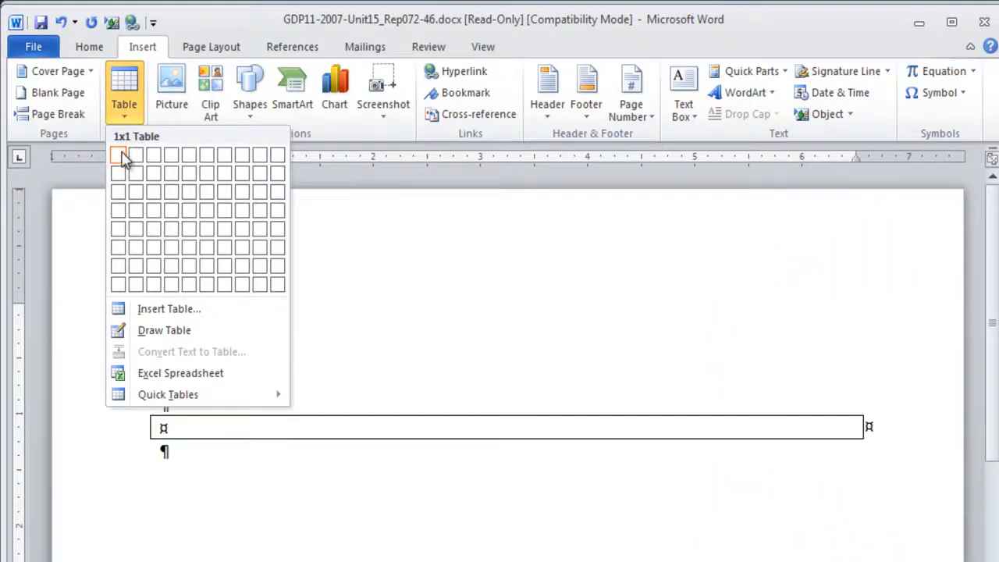
{"action": "mouse_move", "coordinate": [134, 190]}
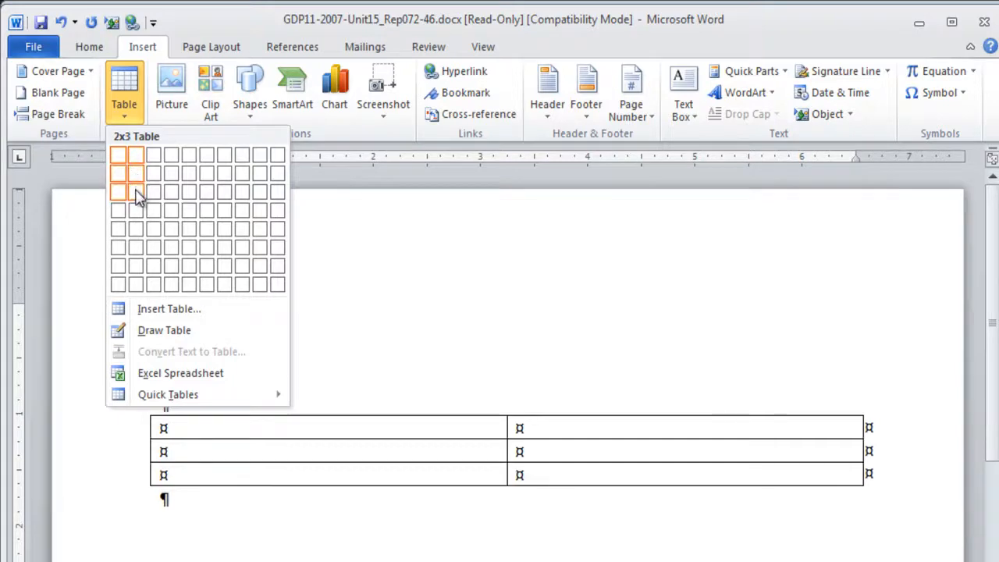
{"action": "mouse_move", "coordinate": [133, 242]}
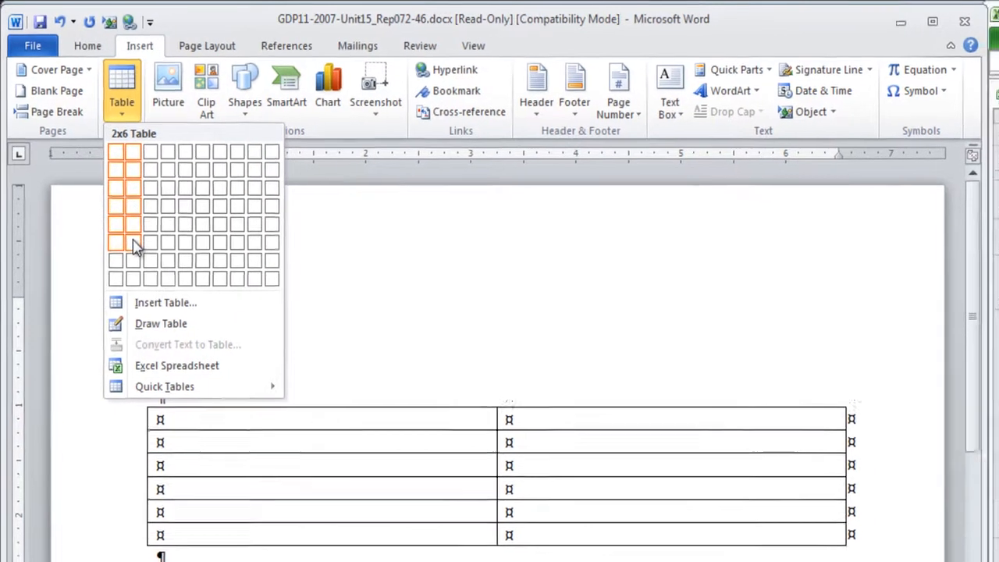
{"action": "left_click", "coordinate": [132, 244]}
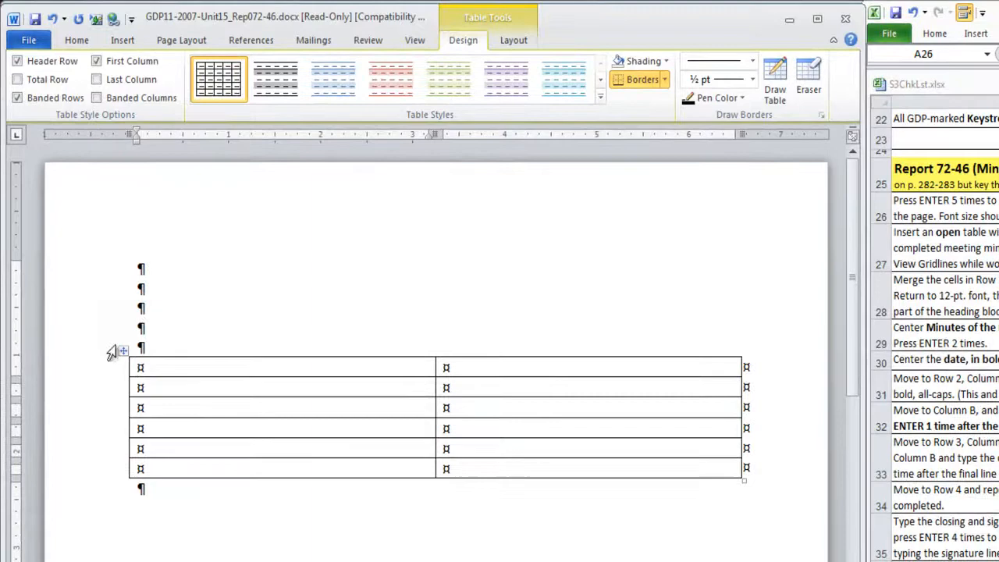
{"action": "mouse_move", "coordinate": [118, 353]}
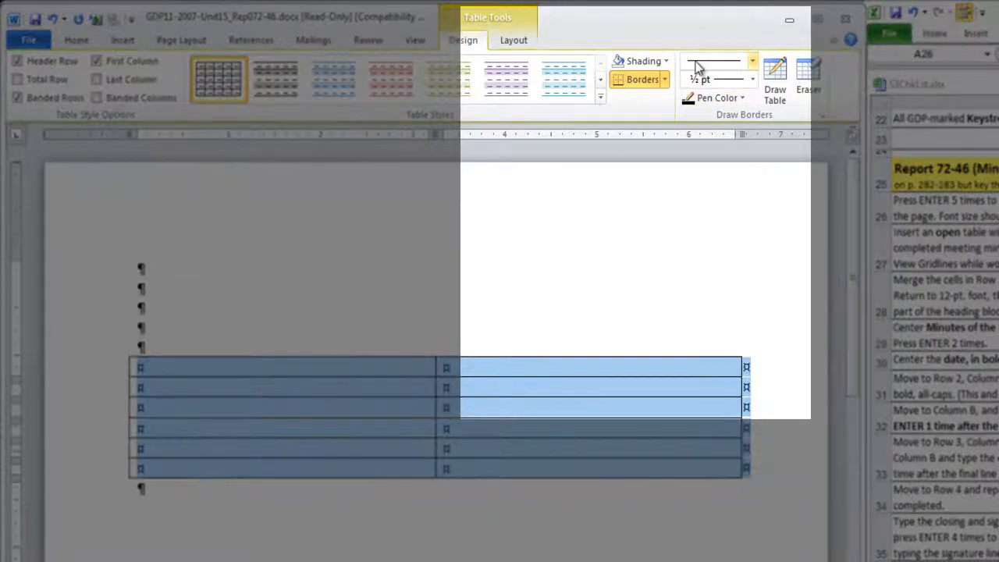
- Remove all borders from the table, leaving only dotted gridlines
{"action": "left_click", "coordinate": [664, 78]}
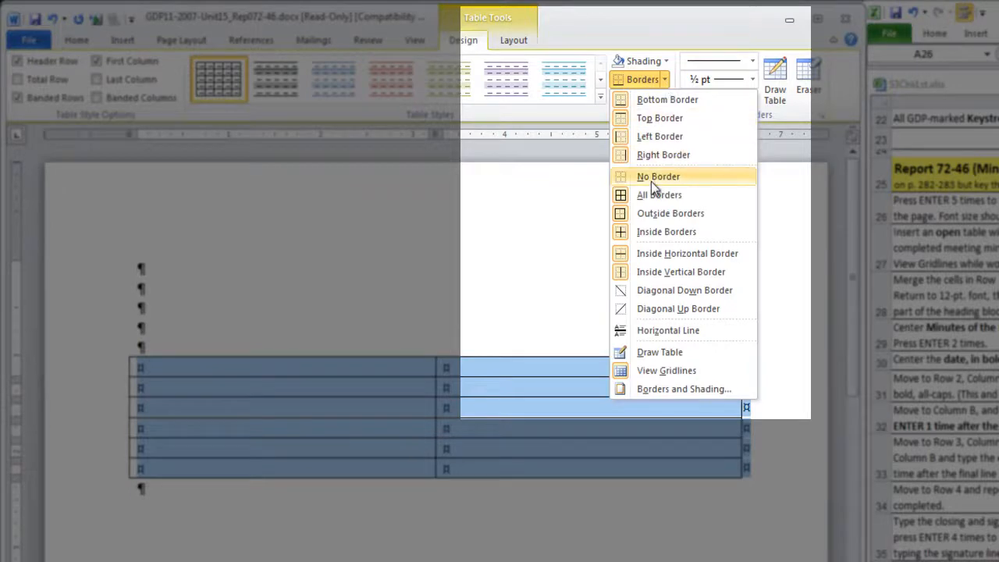
{"action": "left_click", "coordinate": [659, 175]}
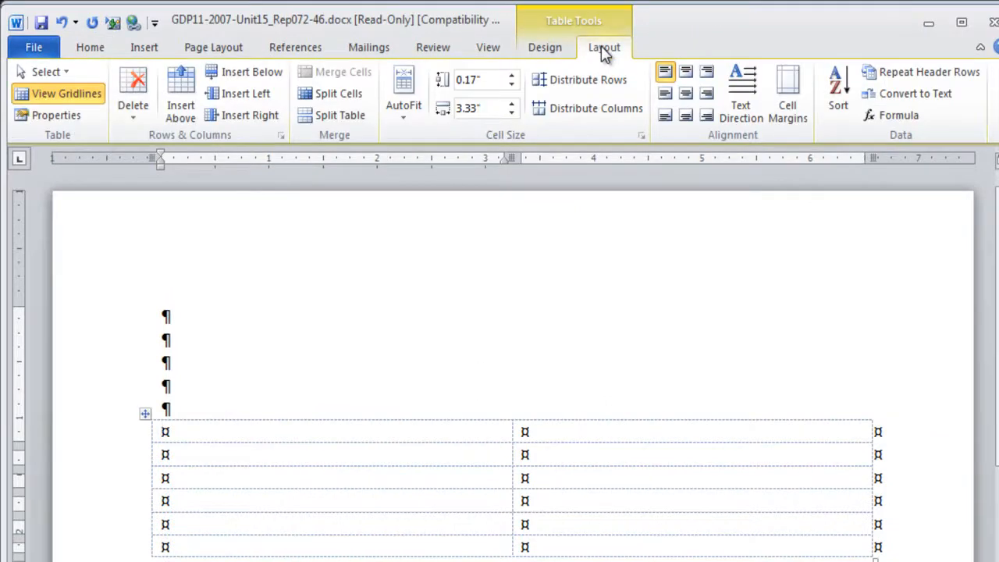
{"action": "mouse_move", "coordinate": [67, 94]}
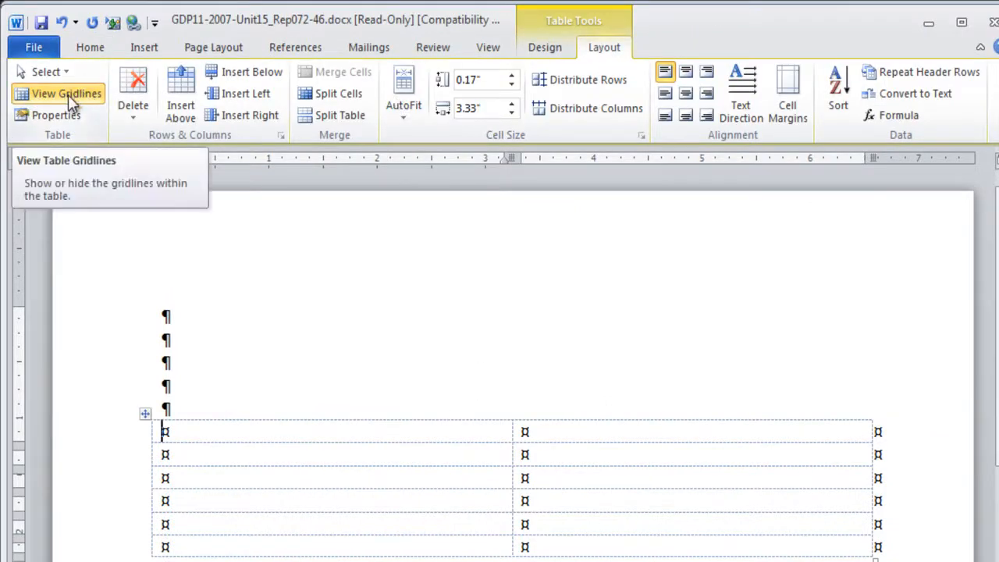
{"action": "mouse_move", "coordinate": [540, 412]}
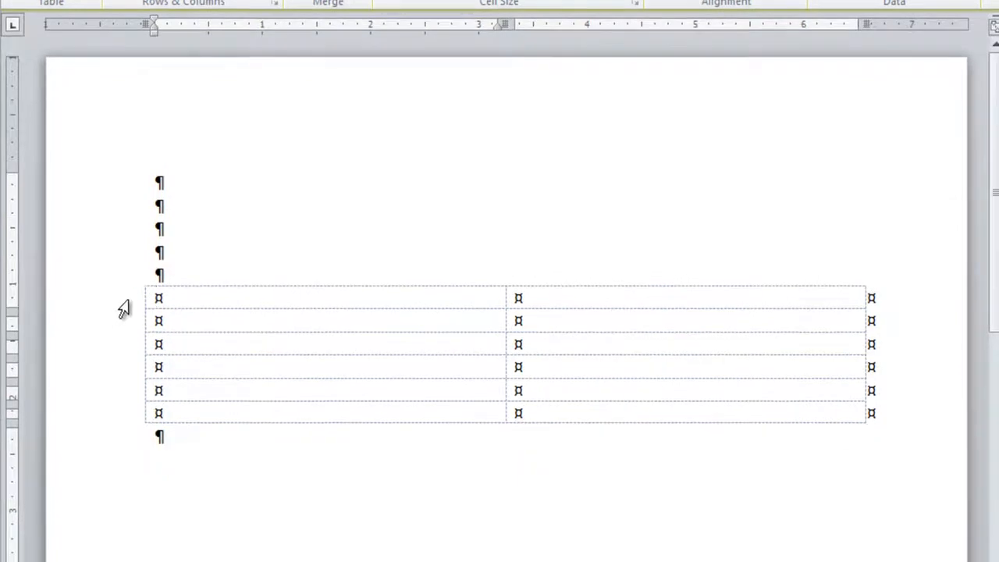
- Merge row 1 and enter centered 14-point bold ADVISORY COMMITTEE
{"action": "left_click", "coordinate": [132, 298]}
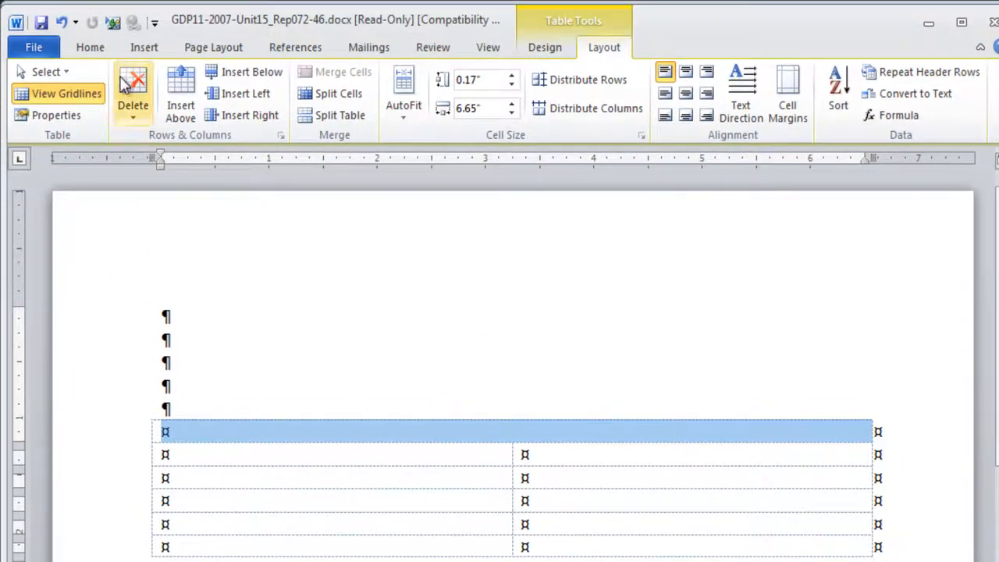
{"action": "left_click", "coordinate": [90, 47]}
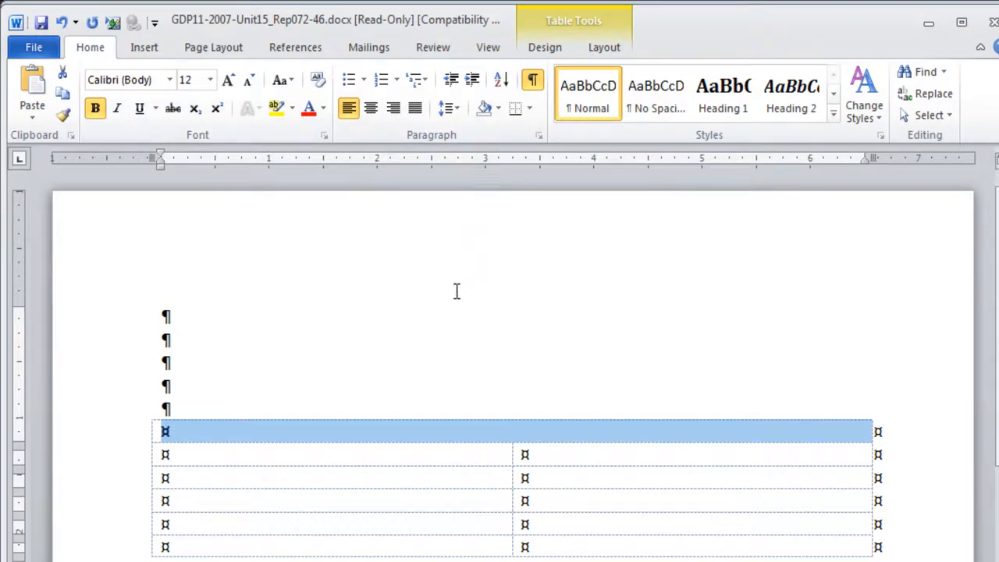
{"action": "left_click", "coordinate": [228, 79]}
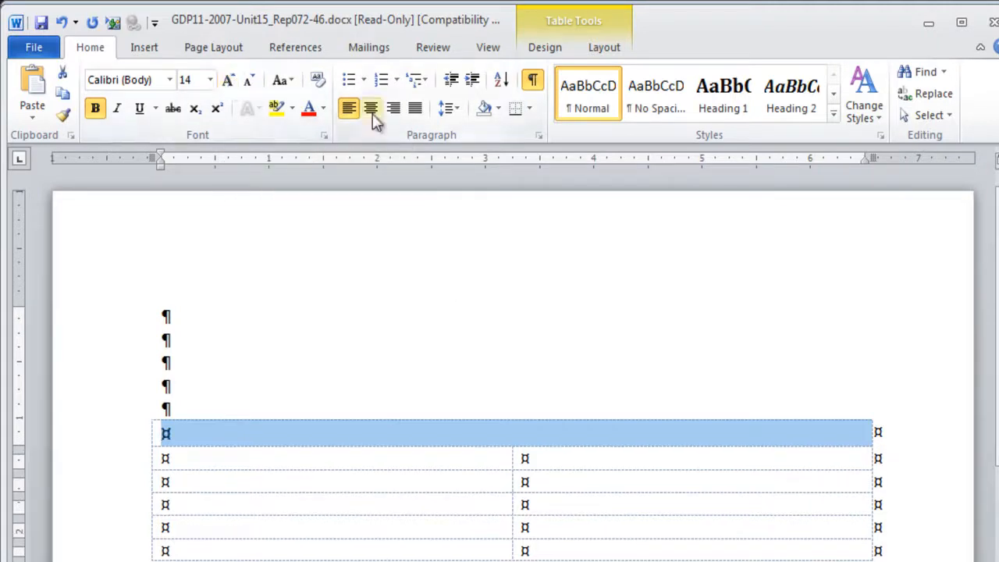
{"action": "mouse_move", "coordinate": [371, 108]}
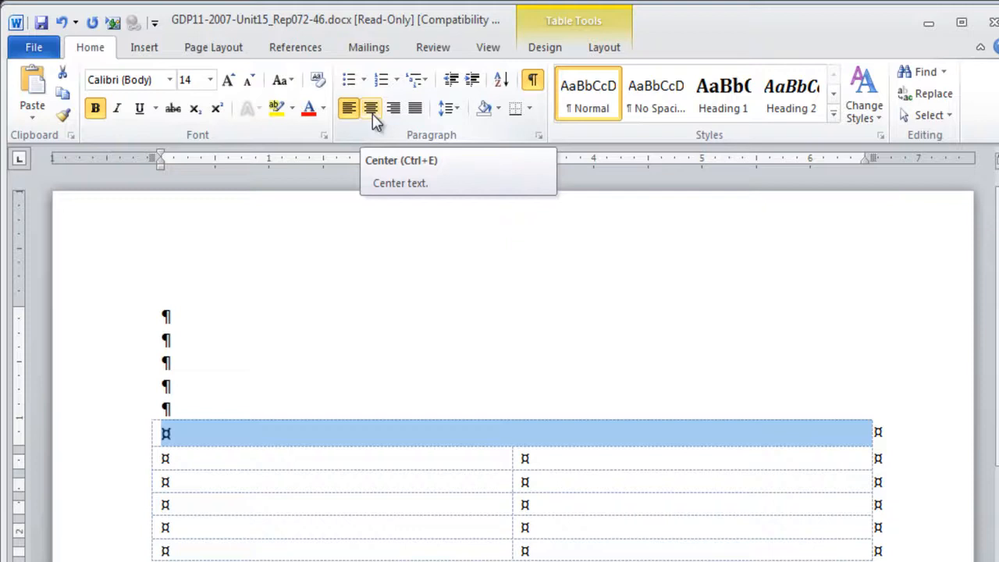
{"action": "left_click", "coordinate": [370, 107]}
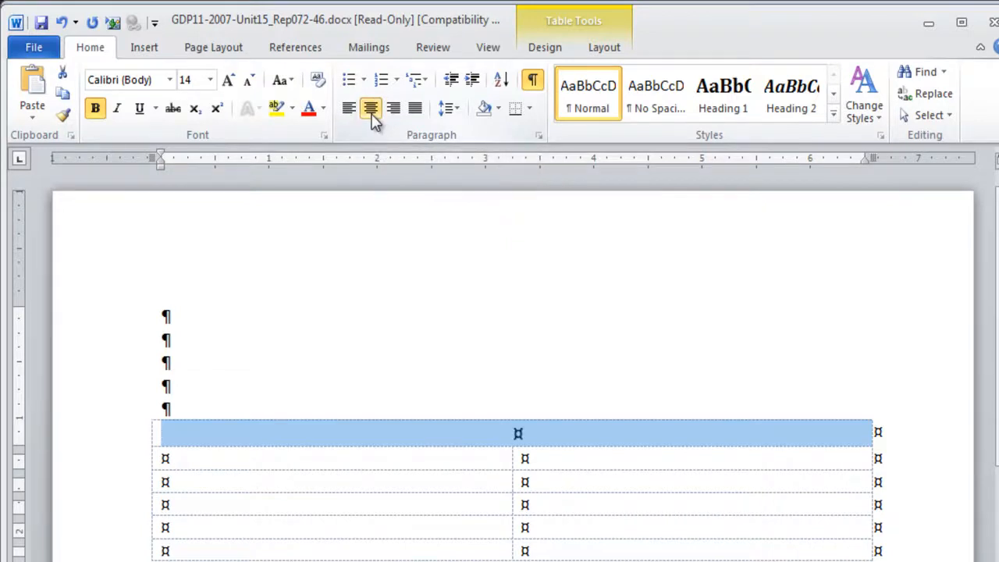
{"action": "type", "text": "ADVISORY COMMITT"}
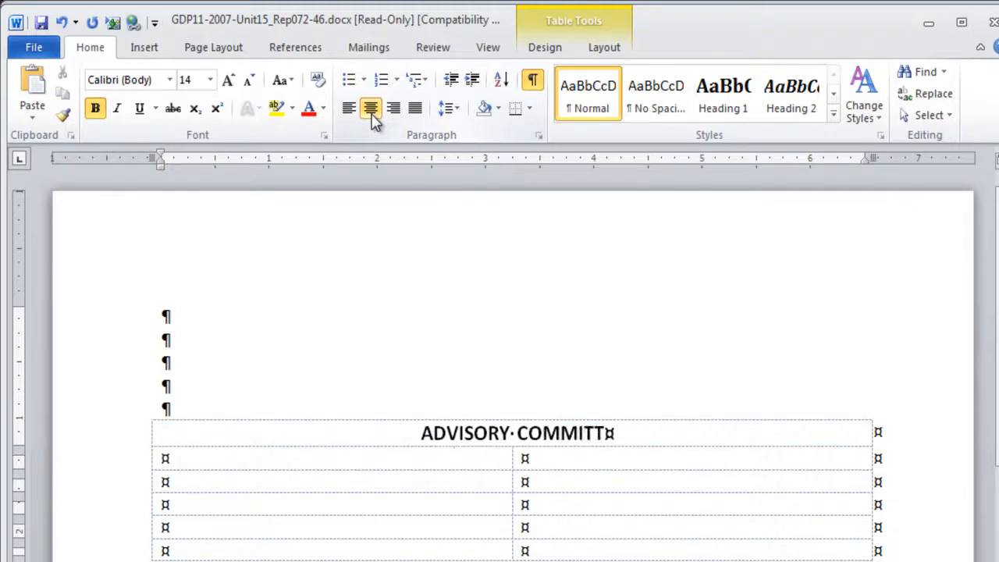
{"action": "mouse_move", "coordinate": [250, 81]}
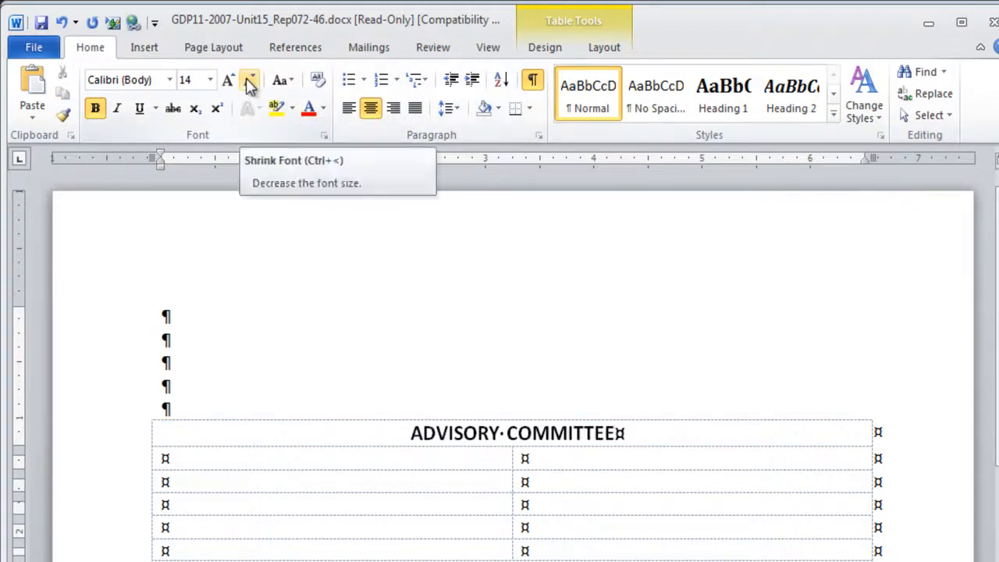
- Add smaller lines Minutes of the Meeting and June 10, 2013 beneath the heading
{"action": "left_click", "coordinate": [250, 80]}
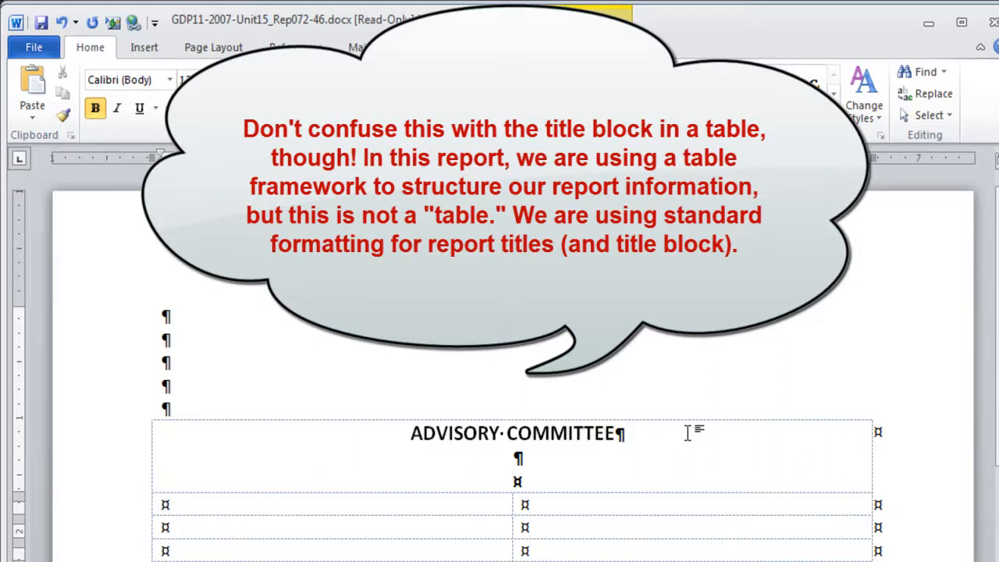
{"action": "scroll", "scroll_direction": "down", "scroll_amount": 3}
{"action": "type", "text": "Minutes of the Meeting"}
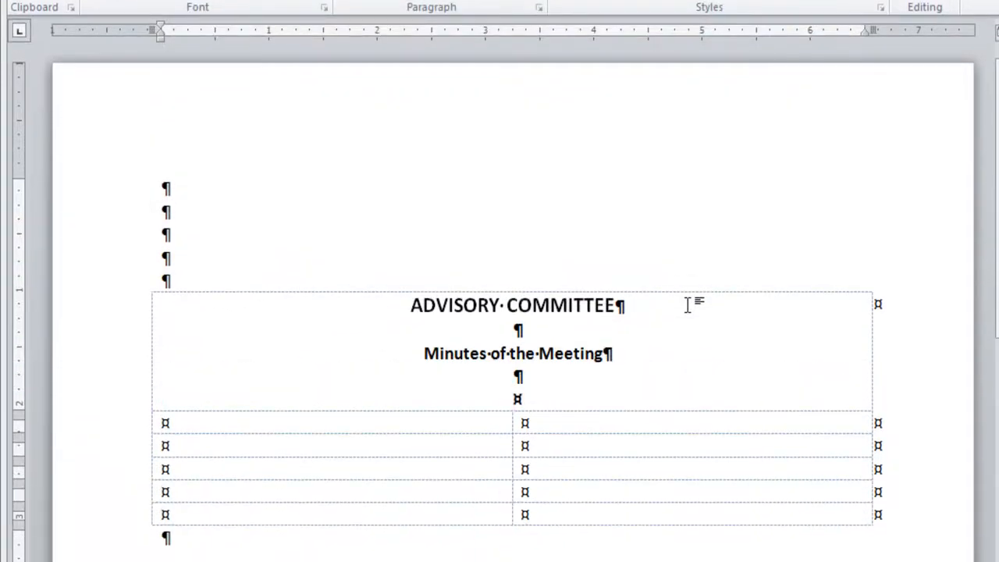
{"action": "type", "text": "June 10, 2013"}
{"action": "type", "text": "ATTENDANCE"}
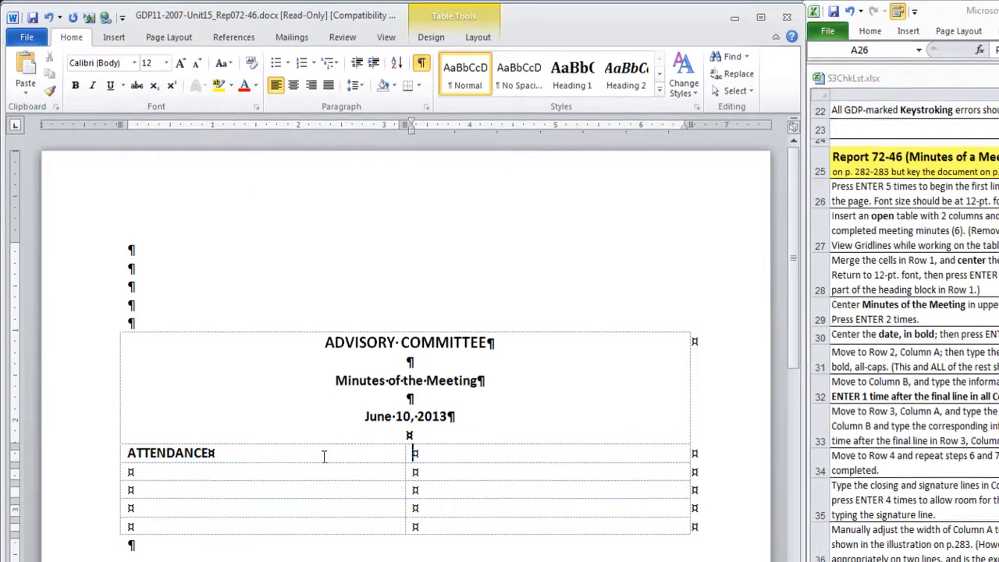
- Enter the call-to-order sentence and start the members-present paragraph beside ATTENDANCE
{"action": "type", "text": "The Advisory Committee meeting was called to order at 1 p.m. on June 10, 2013, by Suzanne Higging-North, chairperson."}
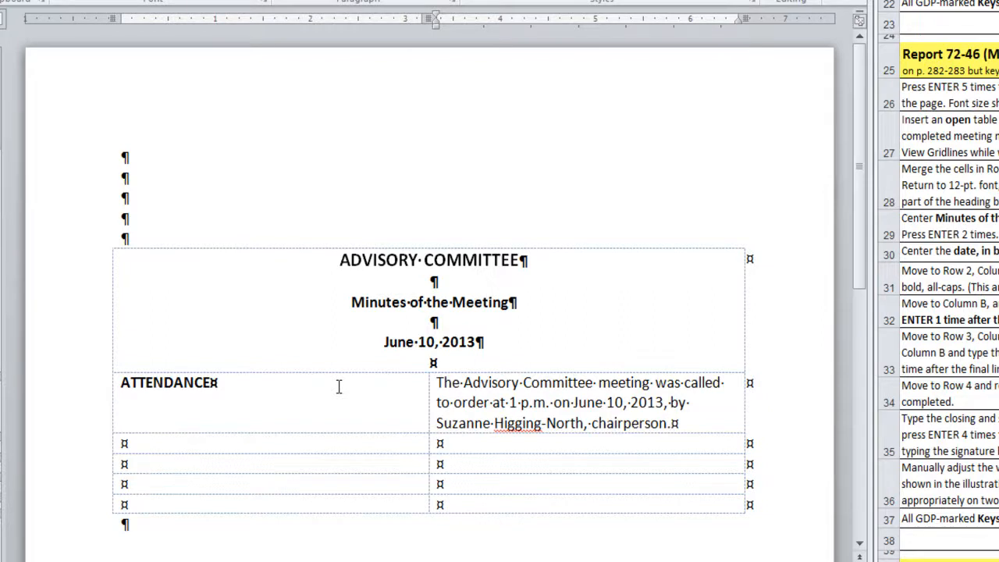
{"action": "key", "text": "enter"}
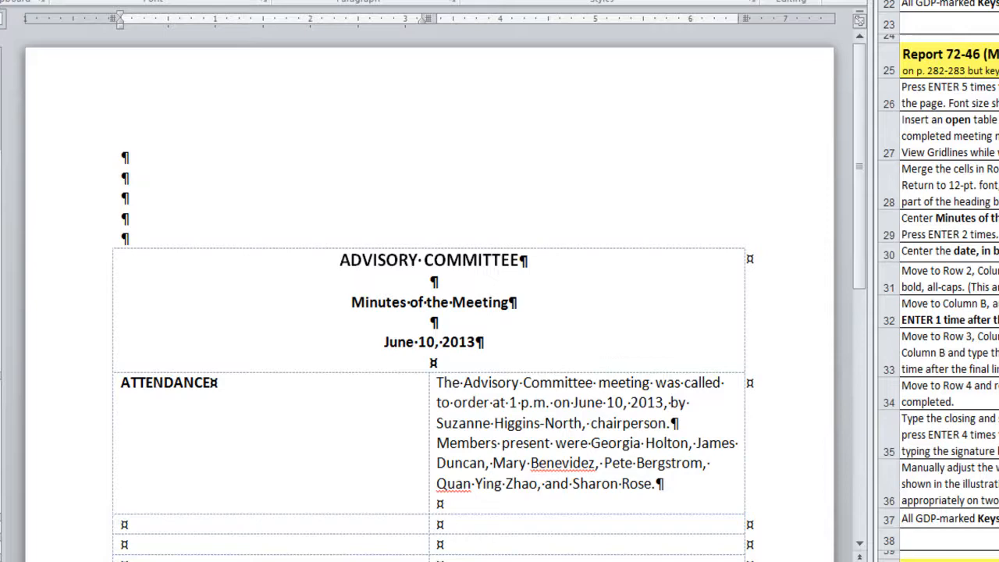
- Fill the APPROVAL OF MINUTES, old business, and NEW BUSINESS rows with their entries
{"action": "type", "text": "APPROVAL OF MINUTES"}
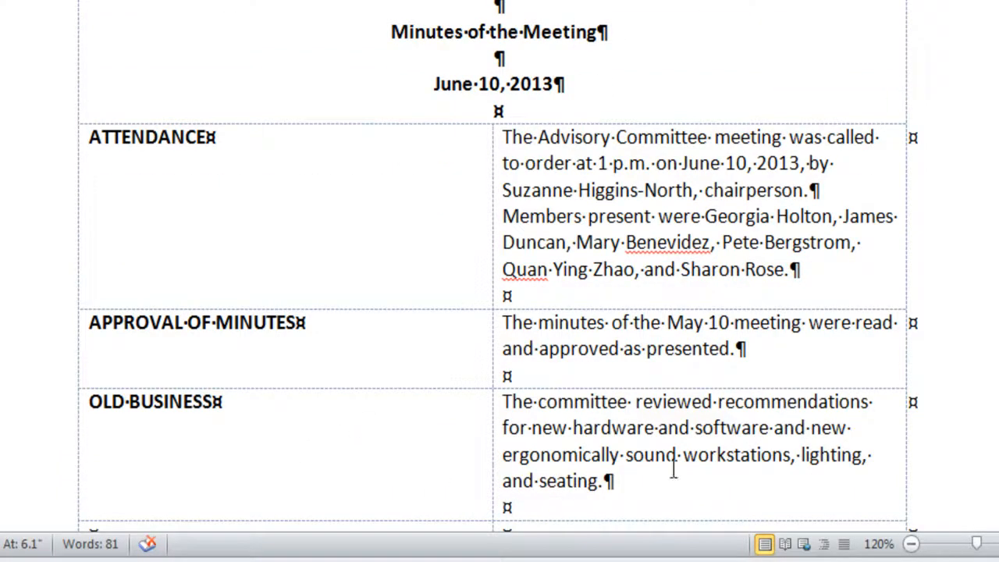
{"action": "scroll", "scroll_direction": "down", "scroll_amount": 3}
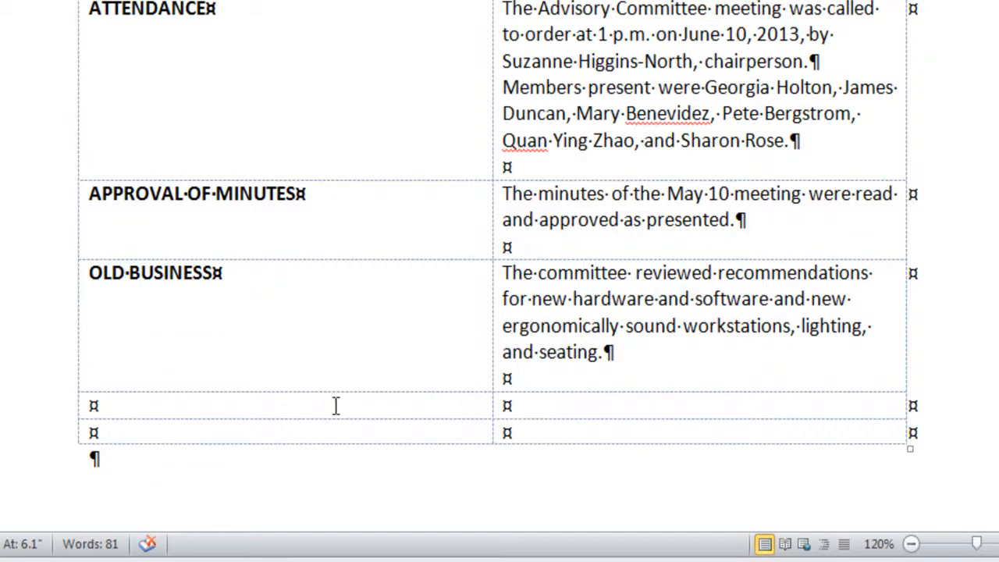
{"action": "mouse_move", "coordinate": [699, 353]}
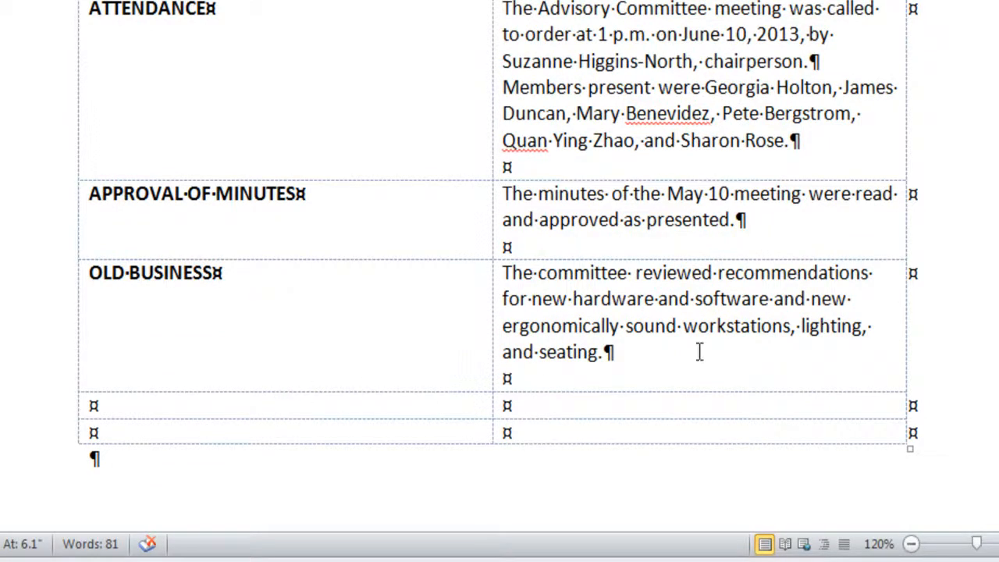
{"action": "type", "text": "NEW BUSINESS"}
{"action": "type", "text": "The committee reviewed a proposal for a new classroom complex in Helena. After much discussion, the committee agreed to contact the Helena county clerk’s office to get information on zoning ordinanc"}
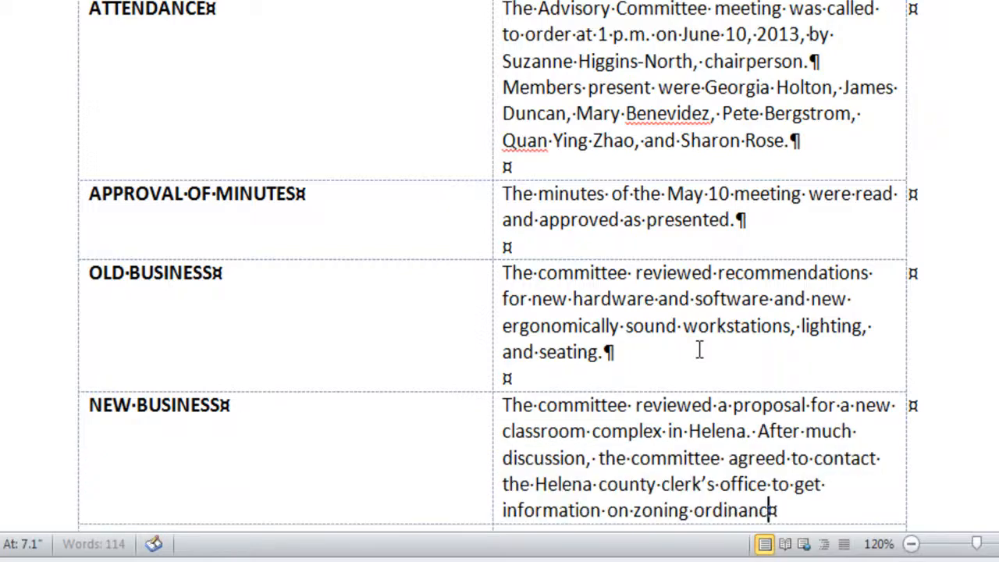
- Complete the ADJOURNMENT entry ending with the July 10 meeting in Room 16
{"action": "scroll", "scroll_direction": "down", "scroll_amount": 3}
{"action": "type", "text": "The meeting was adjourned at 2:45 p.m. The next meeting is scheduled for July 10 in R"}
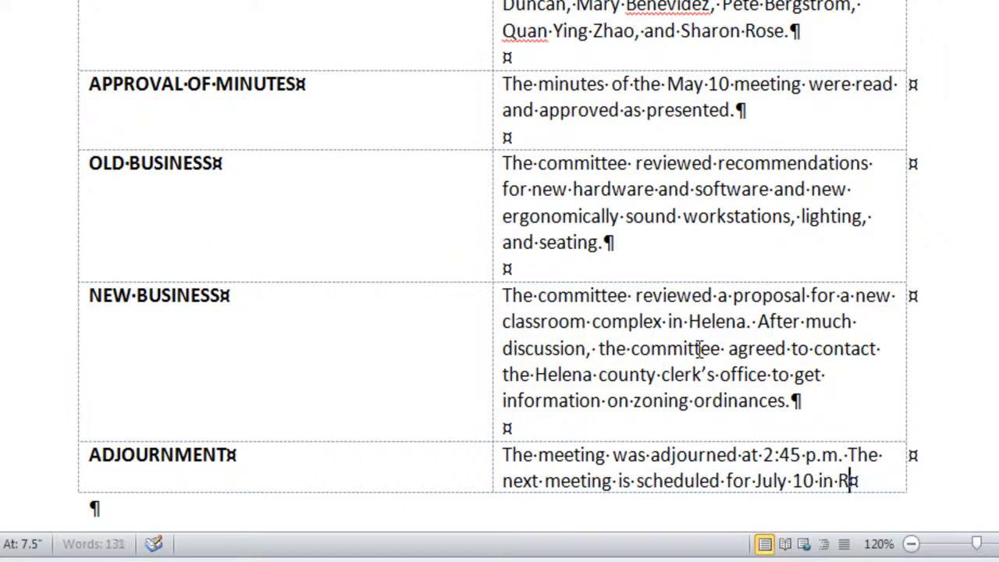
{"action": "type", "text": "oom 16."}
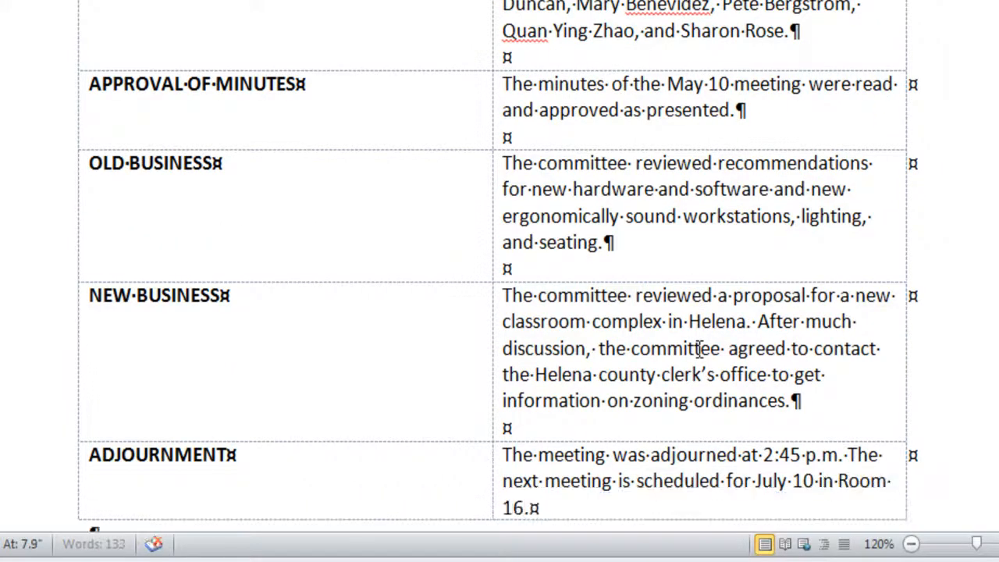
{"action": "scroll", "scroll_direction": "down", "scroll_amount": 3}
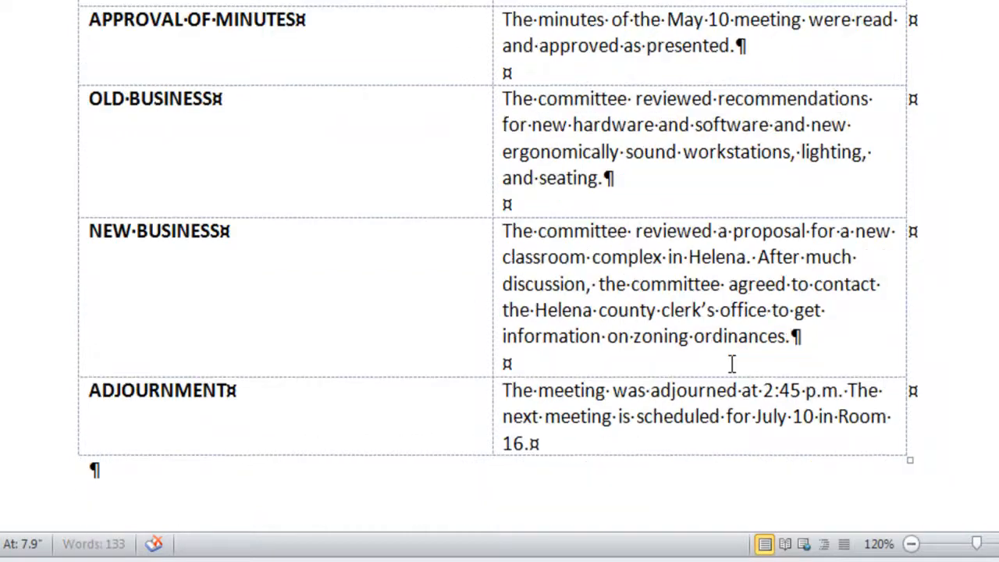
{"action": "scroll", "scroll_direction": "down", "scroll_amount": 3}
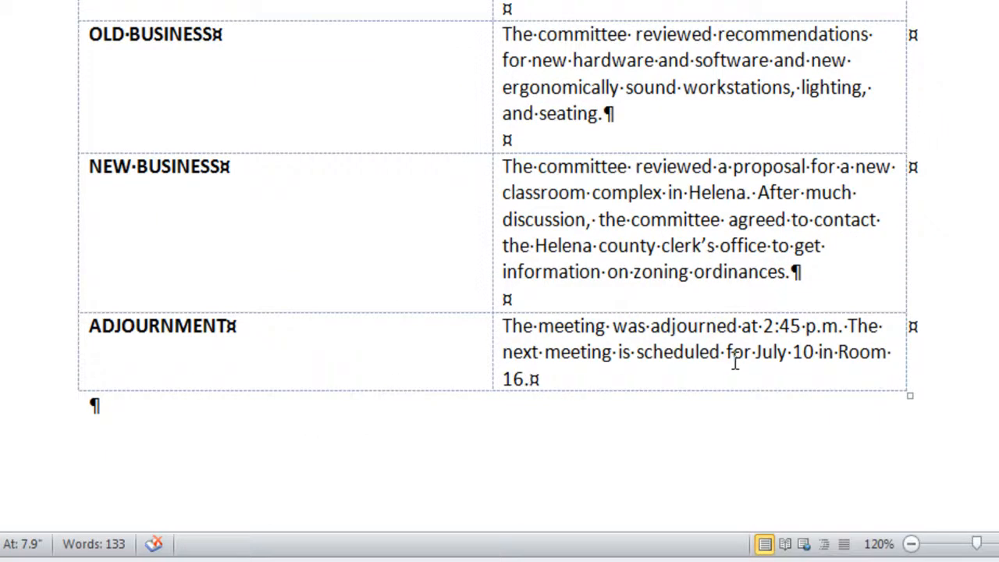
{"action": "scroll", "scroll_direction": "up", "scroll_amount": 3}
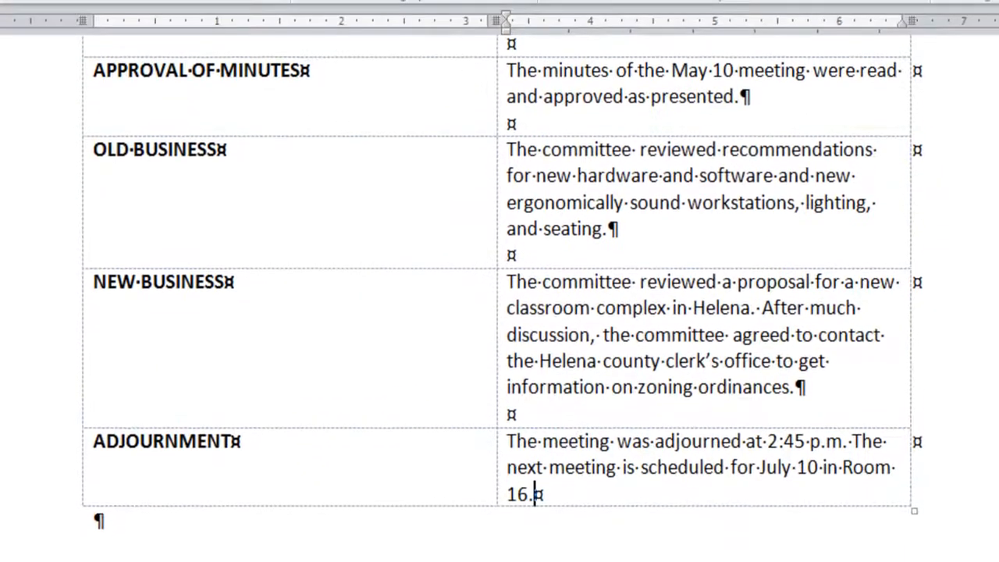
{"action": "scroll", "scroll_direction": "down", "scroll_amount": 3}
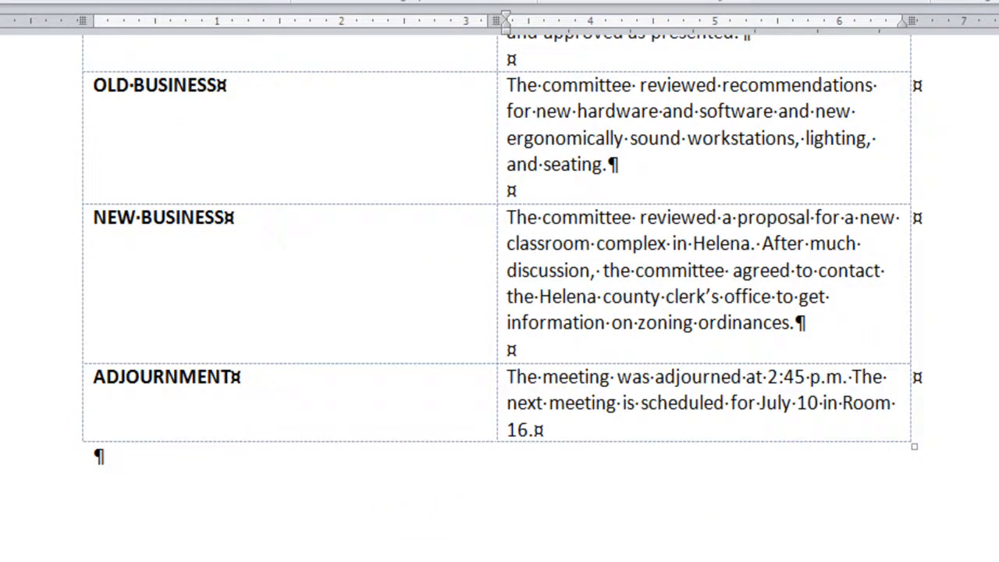
- Add 'Respectfully submitted,' two lines below the adjournment entry
{"action": "left_click", "coordinate": [534, 427]}
{"action": "type", "text": "R"}
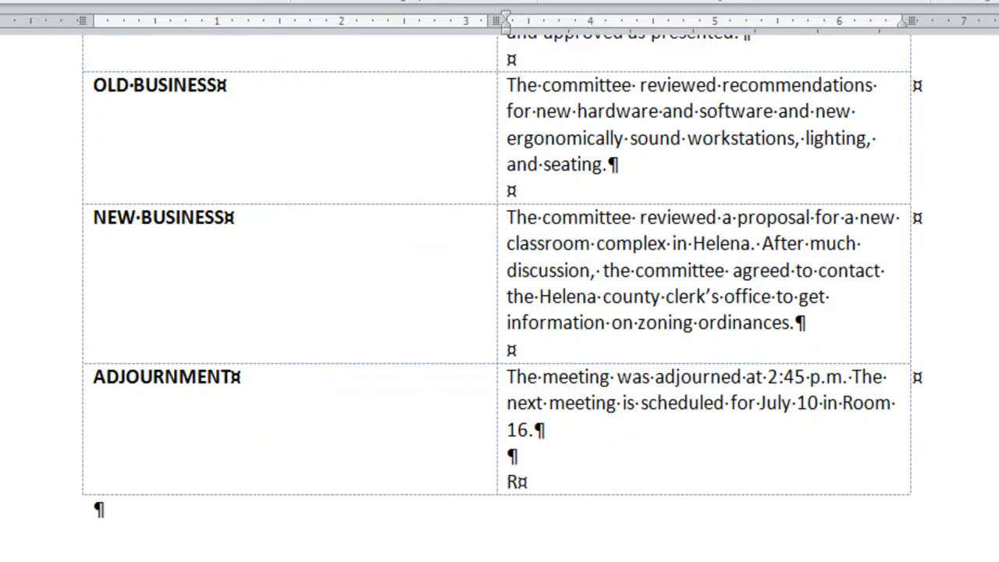
{"action": "type", "text": "espectful"}
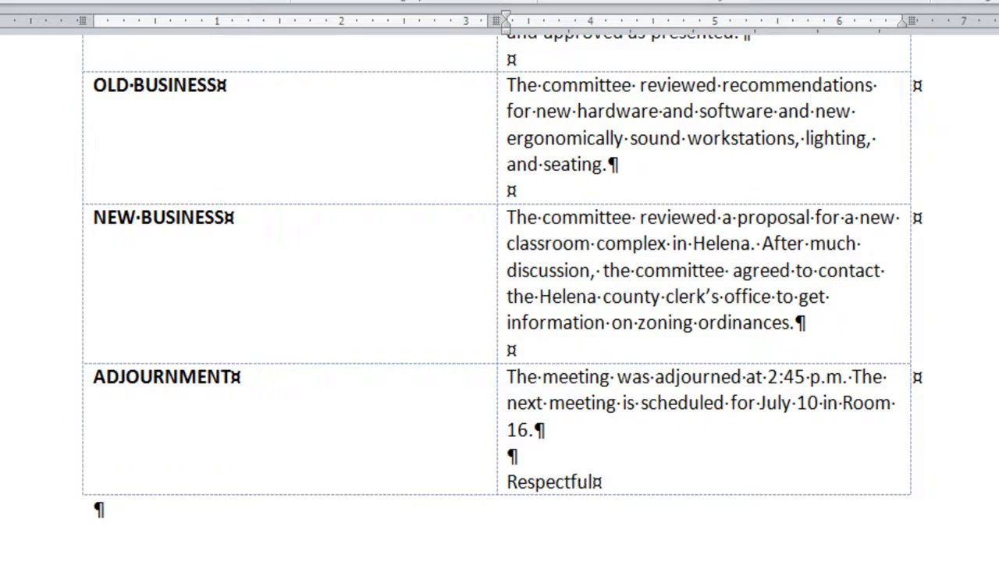
{"action": "type", "text": "ly submitted"}
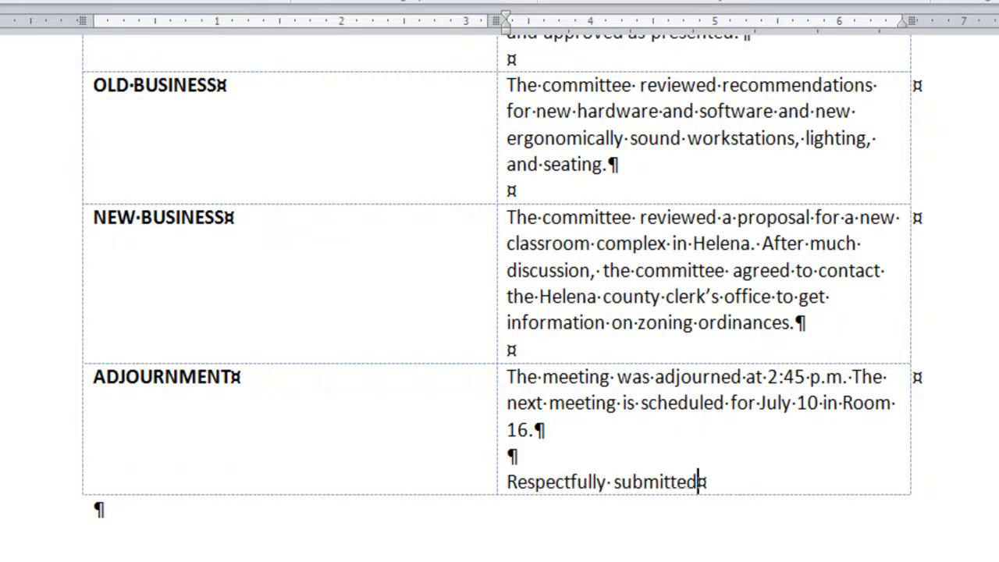
{"action": "type", "text": ","}
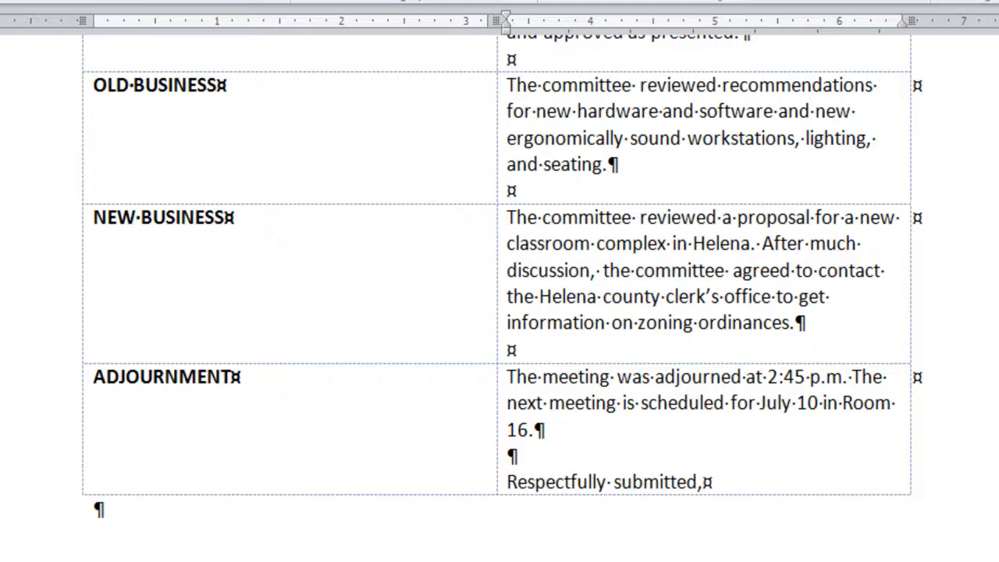
{"action": "scroll", "scroll_direction": "down", "scroll_amount": 3}
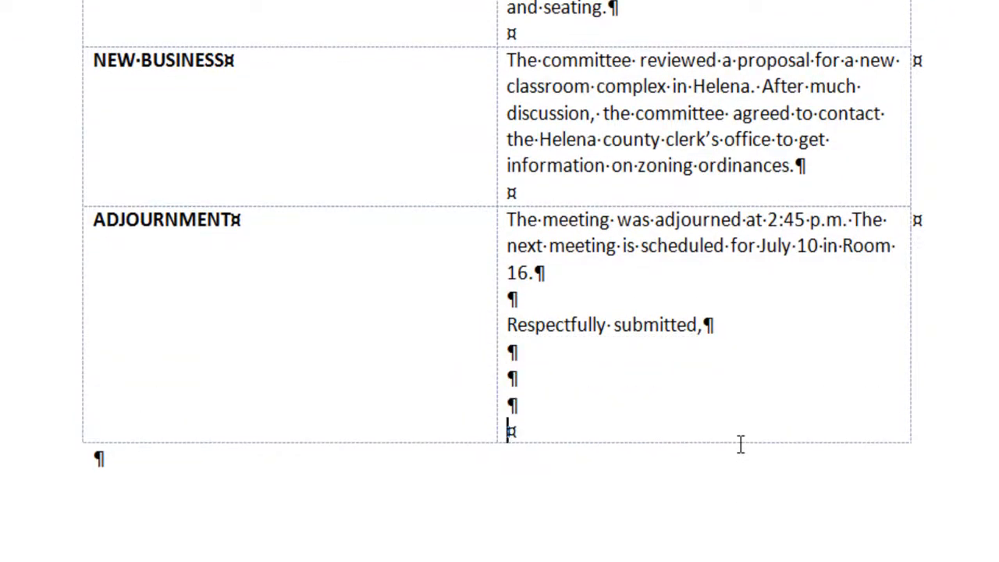
{"action": "type", "text": "Nancy Jacob"}
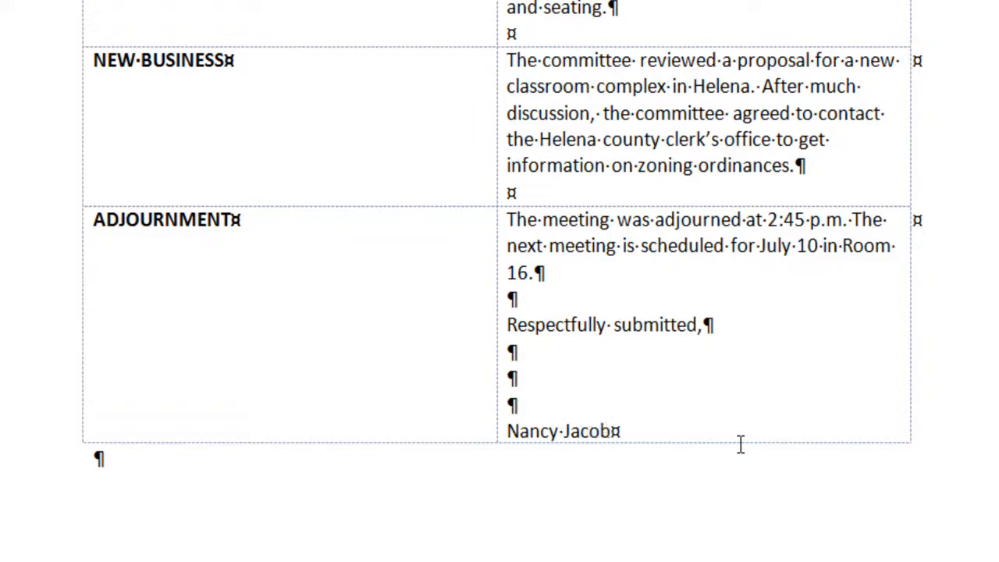
{"action": "type", "text": "s, Secretary"}
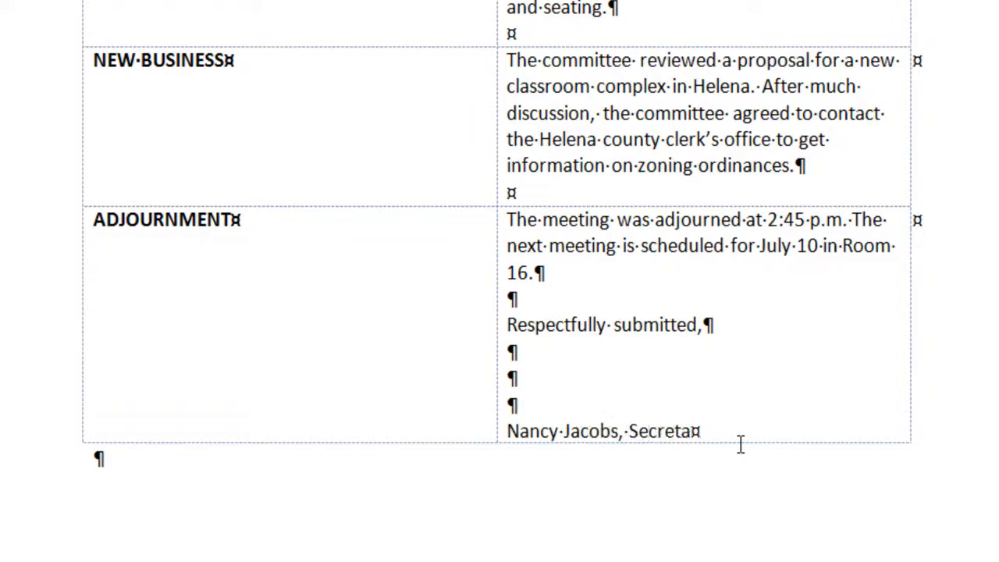
{"action": "type", "text": "ry"}
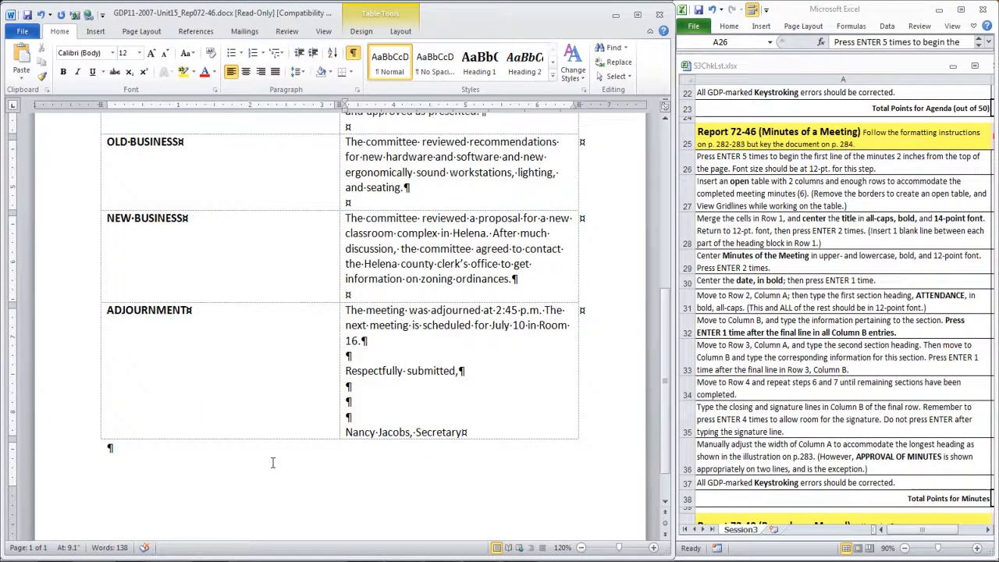
- Drag the A/B column boundary left so APPROVAL OF MINUTES wraps to two lines
{"action": "scroll", "scroll_direction": "up", "scroll_amount": 3}
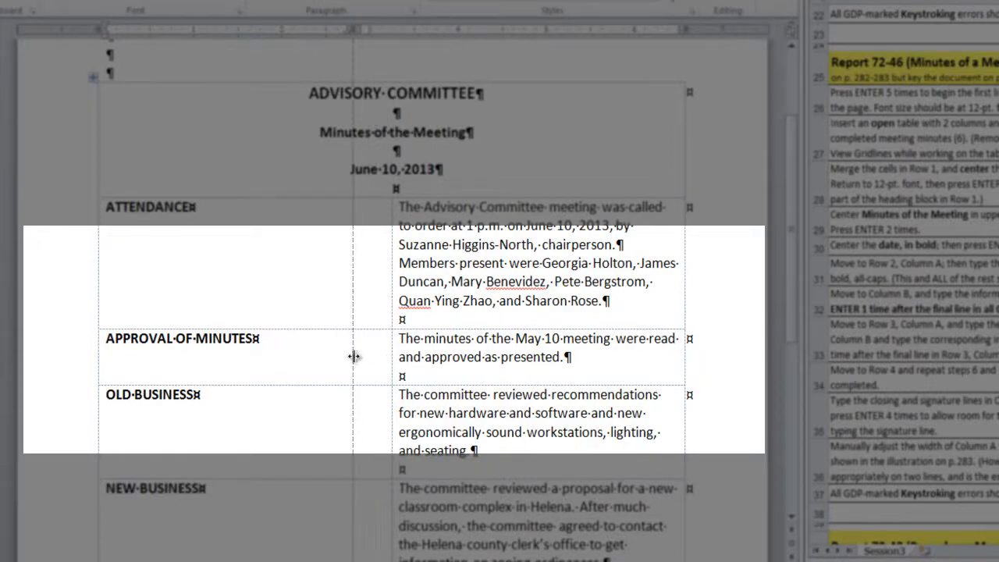
{"action": "left_click_drag", "start_coordinate": [356, 361], "coordinate": [259, 360]}
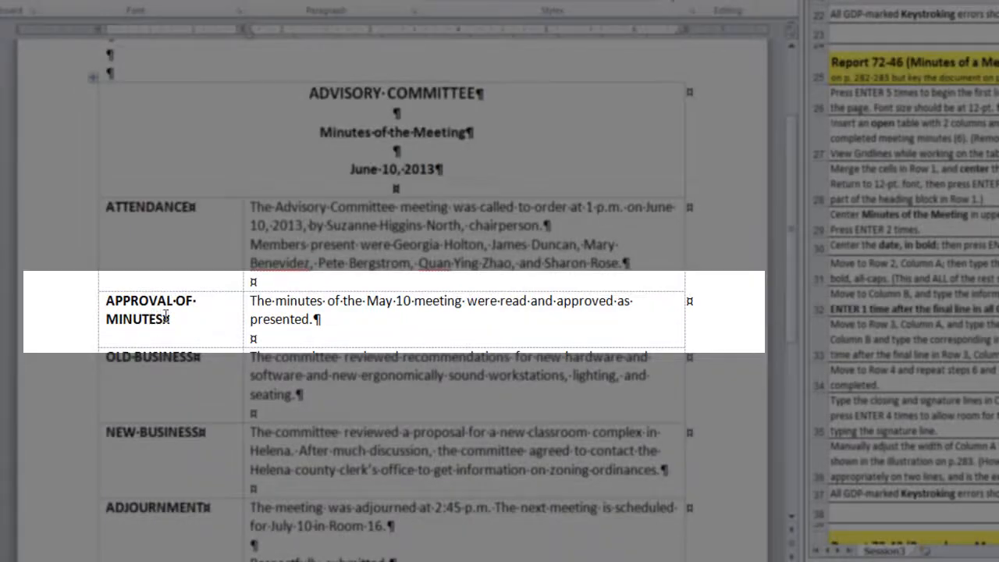
{"action": "mouse_move", "coordinate": [368, 323]}
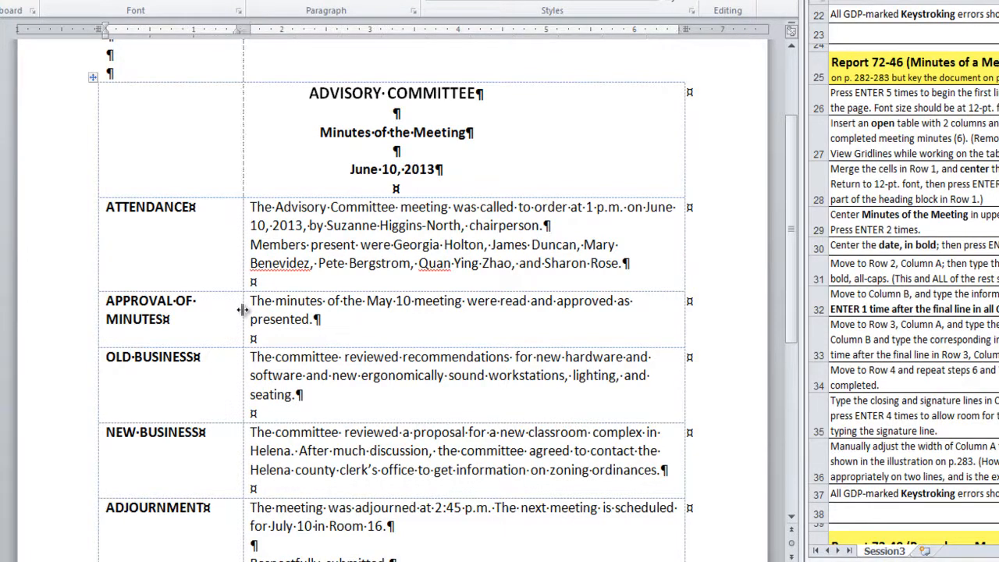
{"action": "left_click_drag", "start_coordinate": [243, 310], "coordinate": [231, 311]}
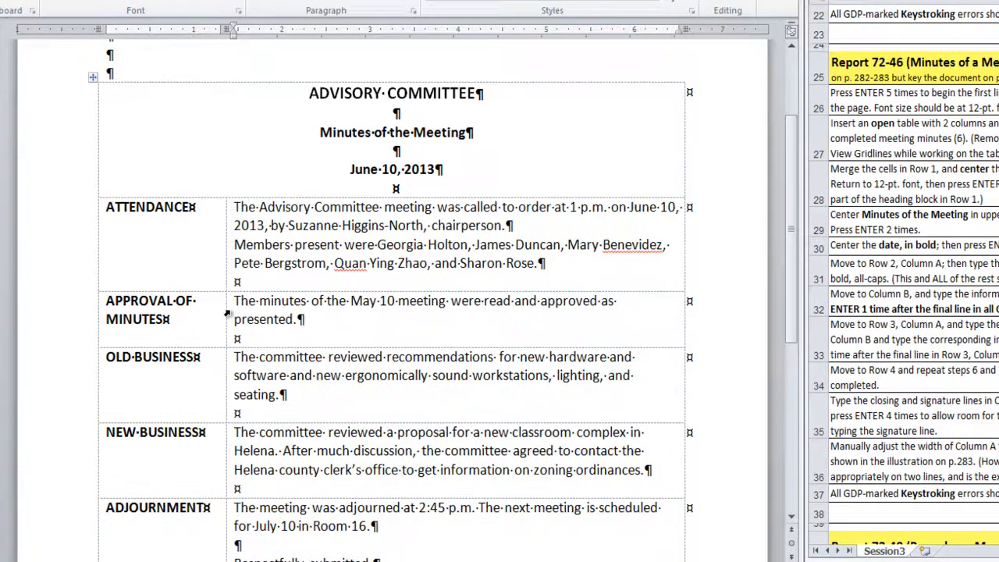
{"action": "mouse_move", "coordinate": [418, 400]}
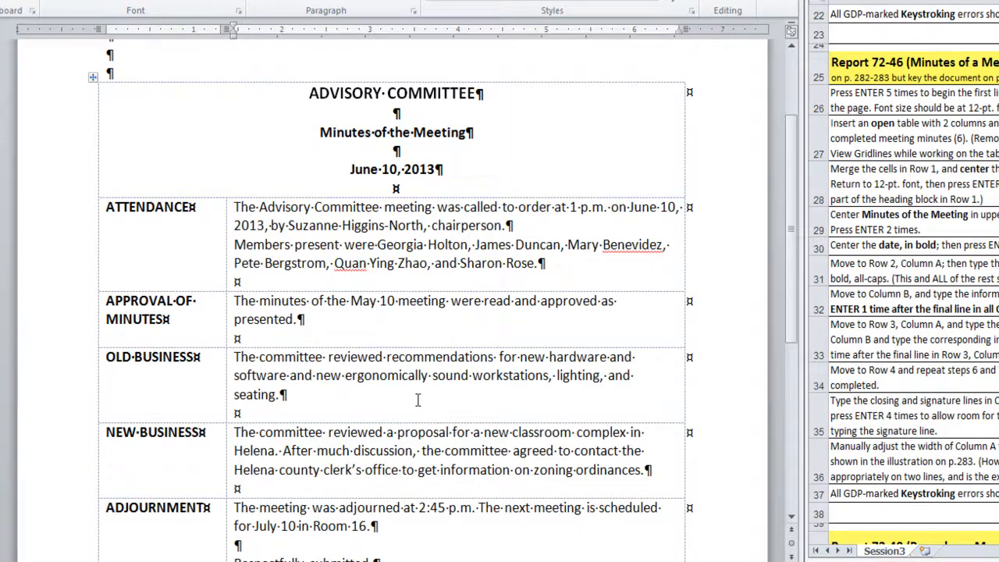
{"action": "mouse_move", "coordinate": [402, 400]}
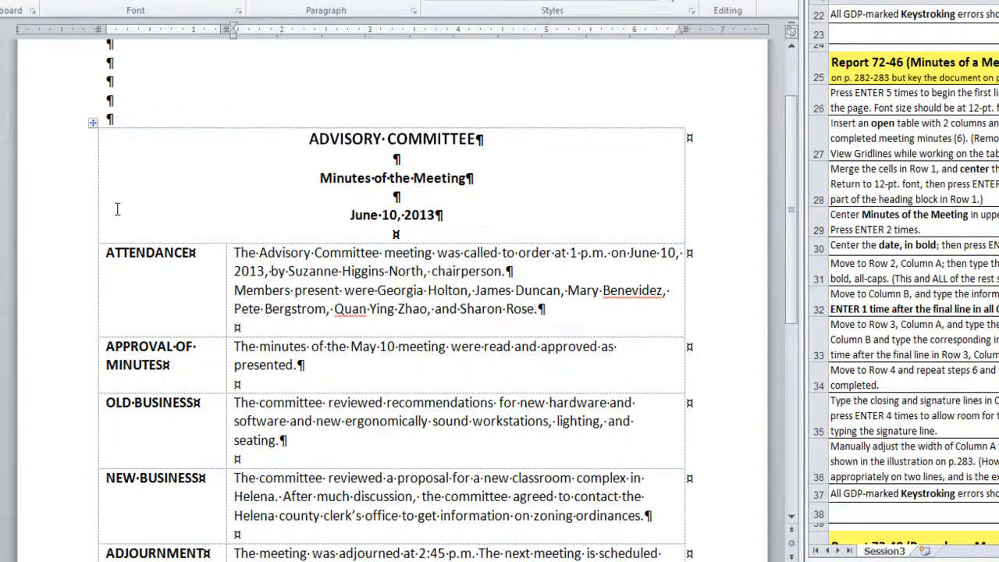
{"action": "mouse_move", "coordinate": [153, 198]}
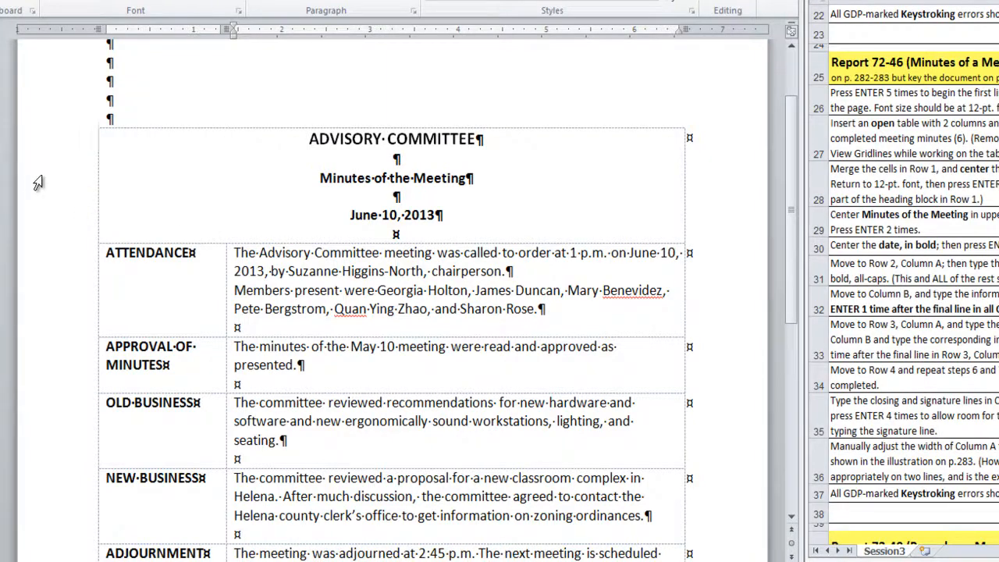
{"action": "mouse_move", "coordinate": [762, 259]}
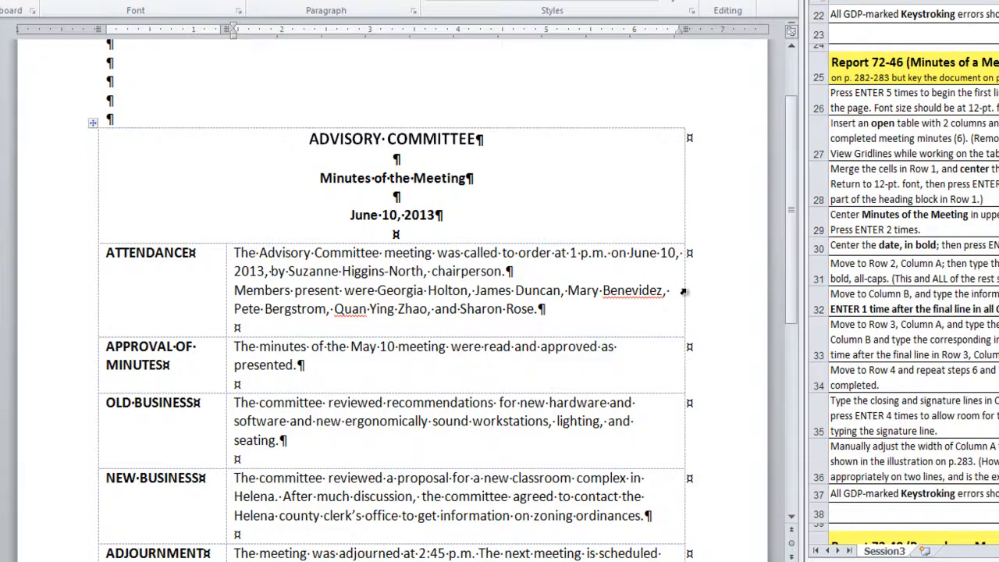
{"action": "mouse_move", "coordinate": [699, 287]}
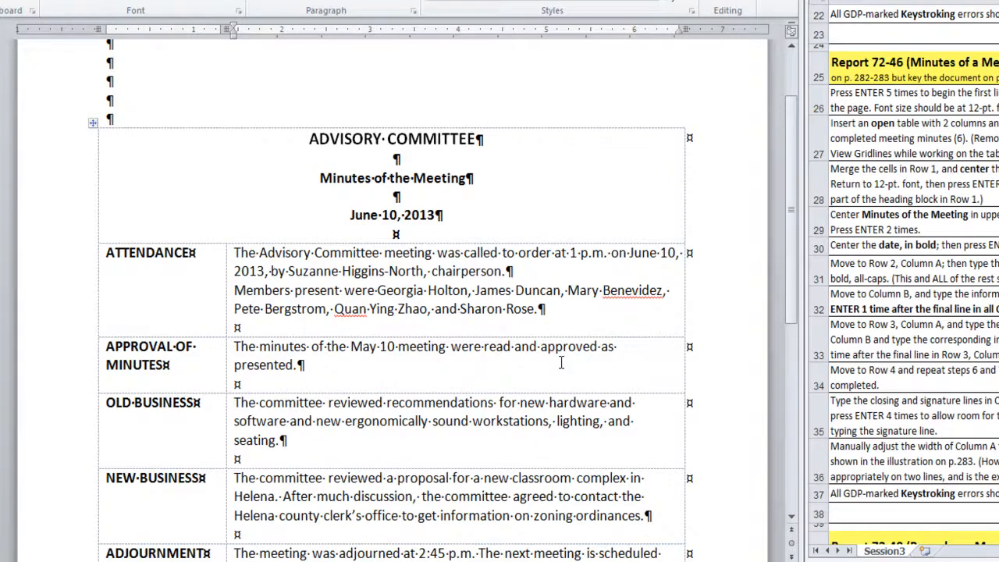
{"action": "scroll", "scroll_direction": "down", "scroll_amount": 3}
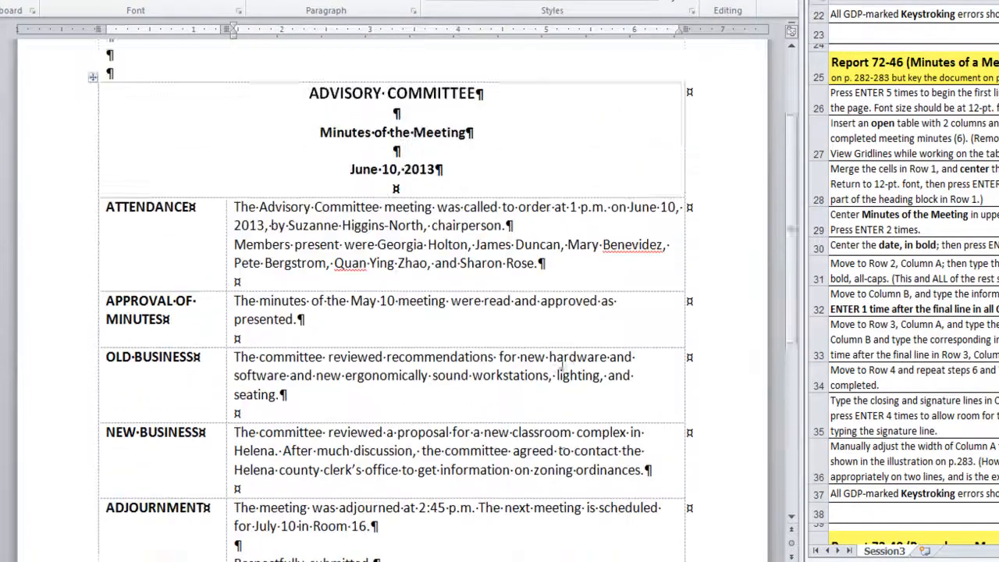
{"action": "key", "text": "enter"}
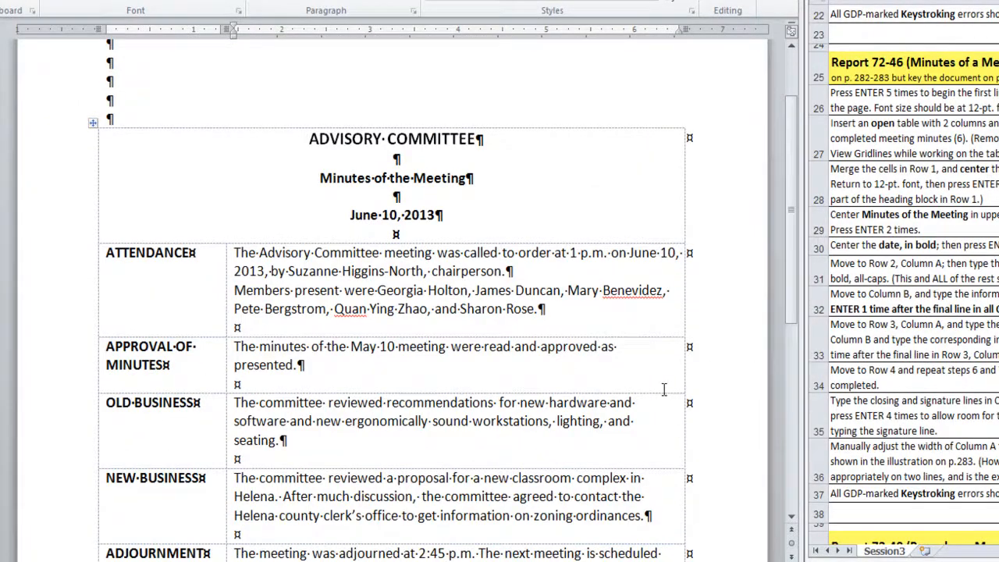